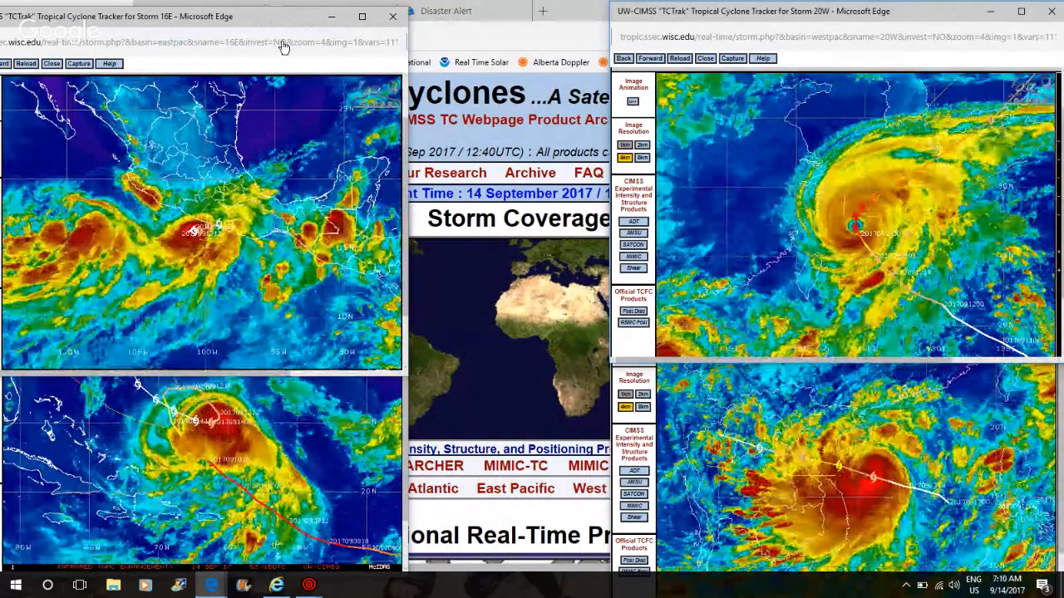
mouse_move(336, 185)
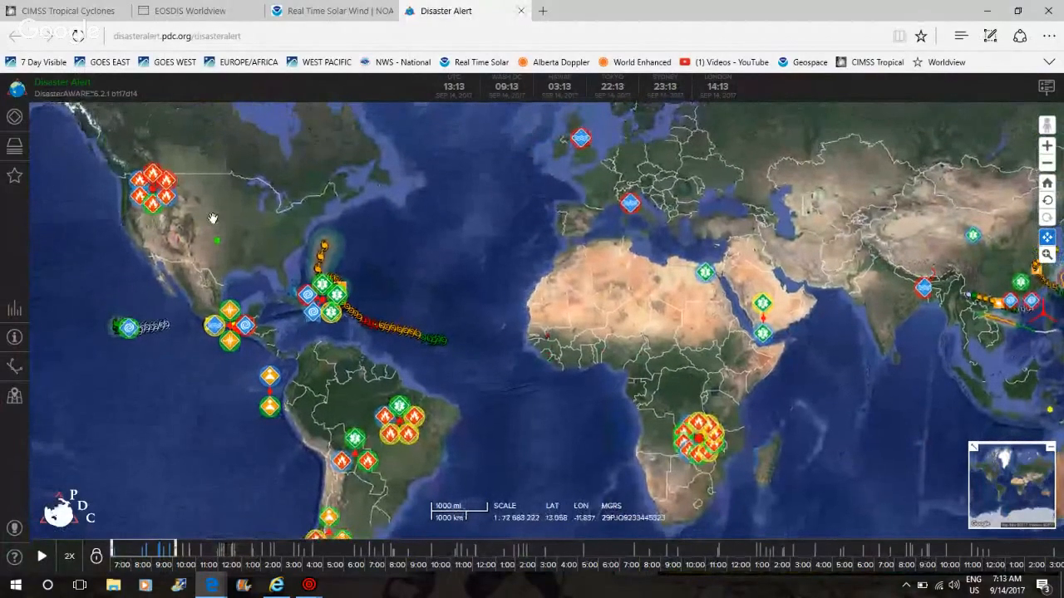
mouse_move(276, 243)
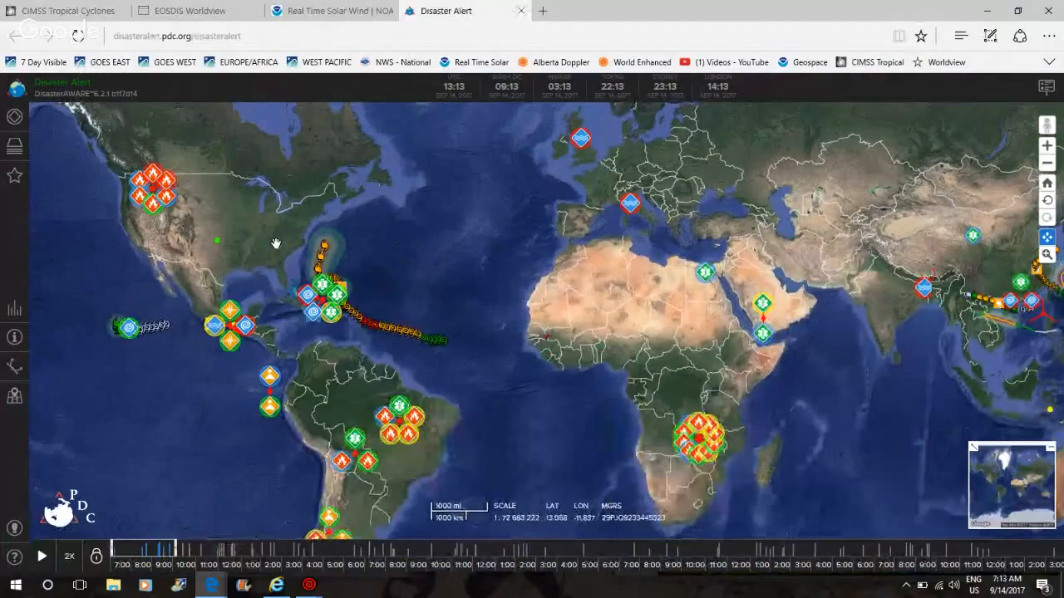
mouse_move(636, 342)
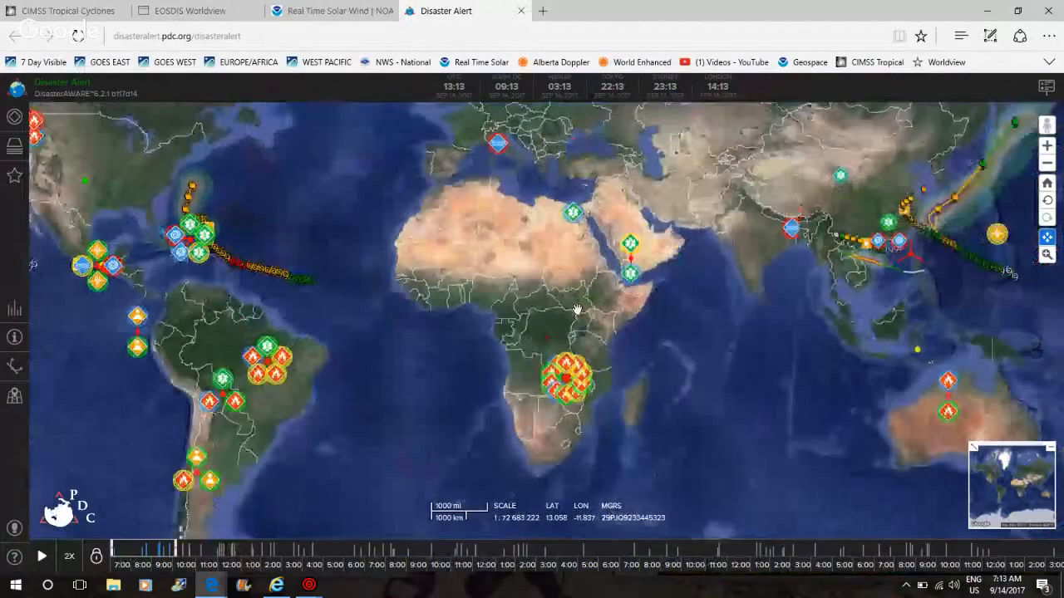
- Pan the Disaster Alert map over the western Pacific typhoon tracks, then toward Africa and Australia
drag(576, 308, 710, 394)
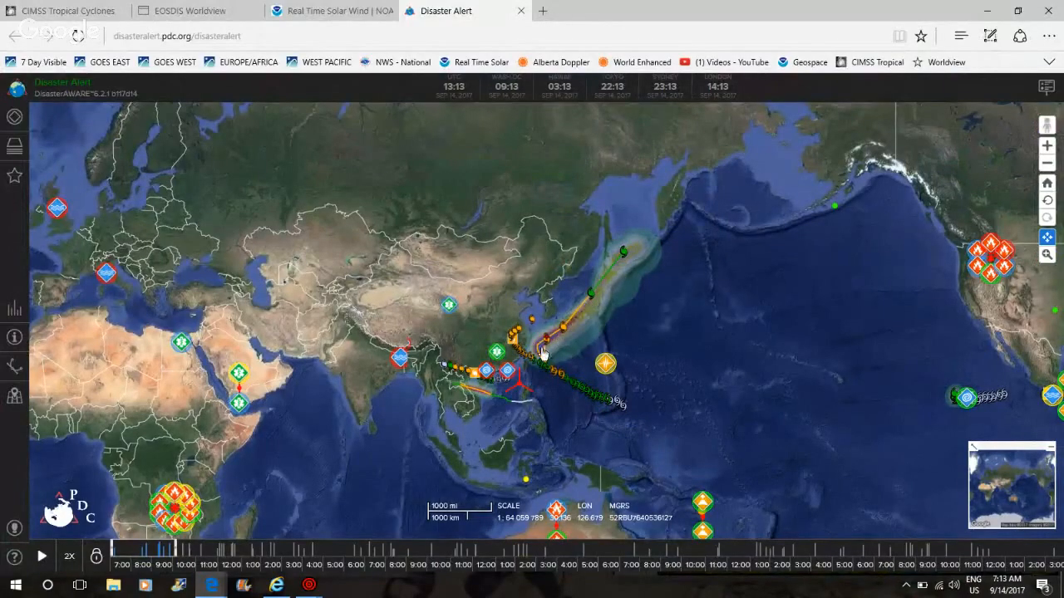
click(544, 344)
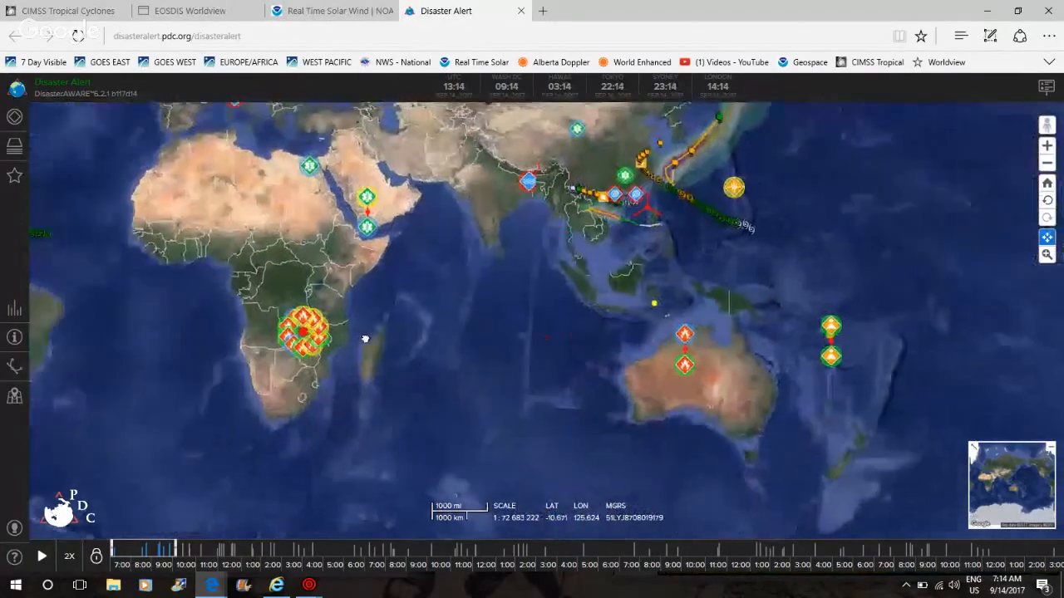
- Read the Córdoba, Argentina and Xinguara, Brazil wildfire popups, then switch to the Solar Wind tab
drag(364, 339, 275, 295)
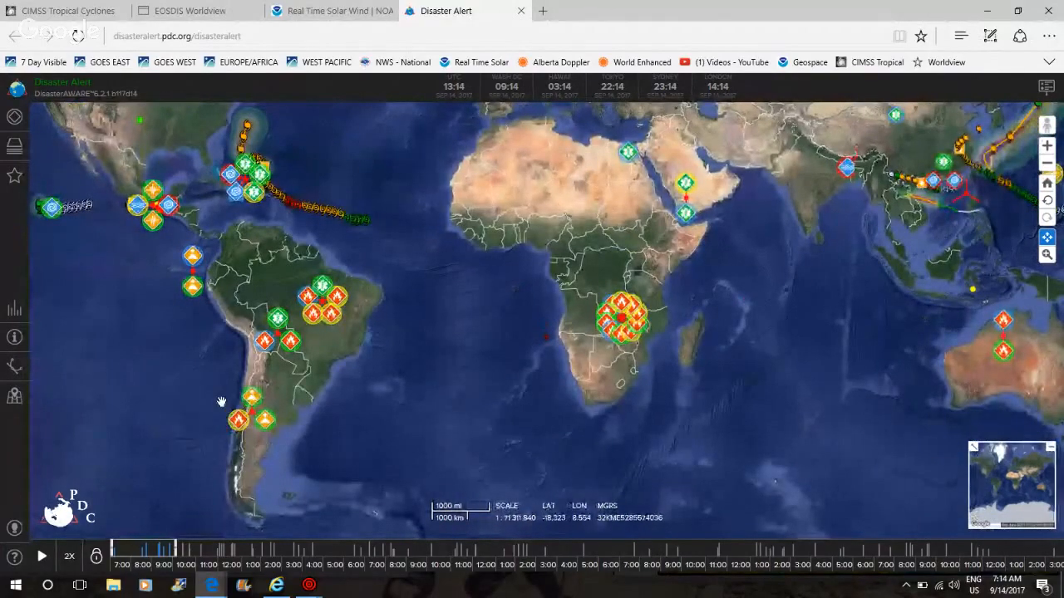
click(239, 421)
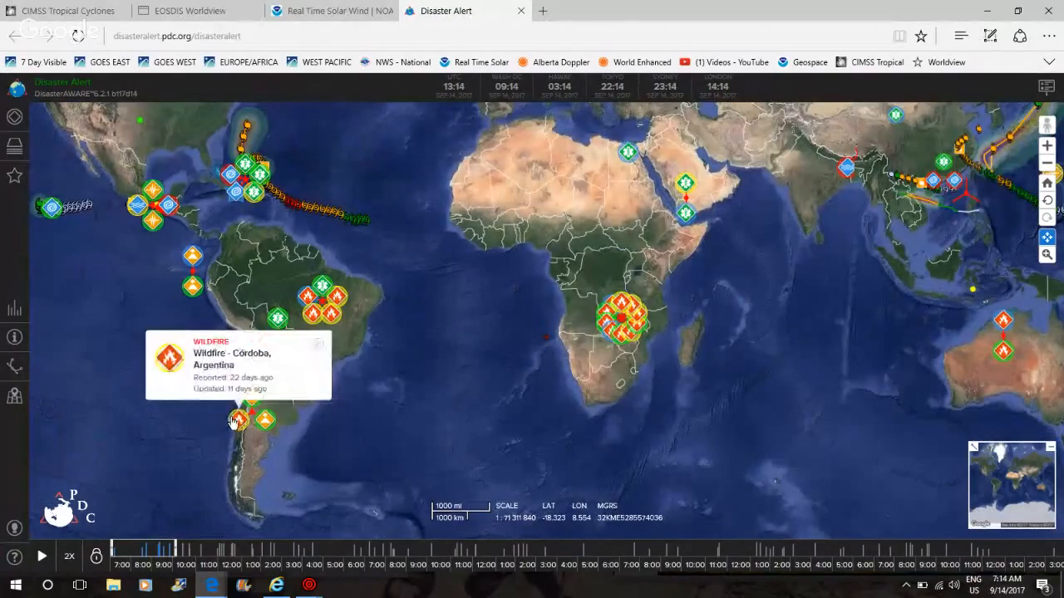
click(314, 320)
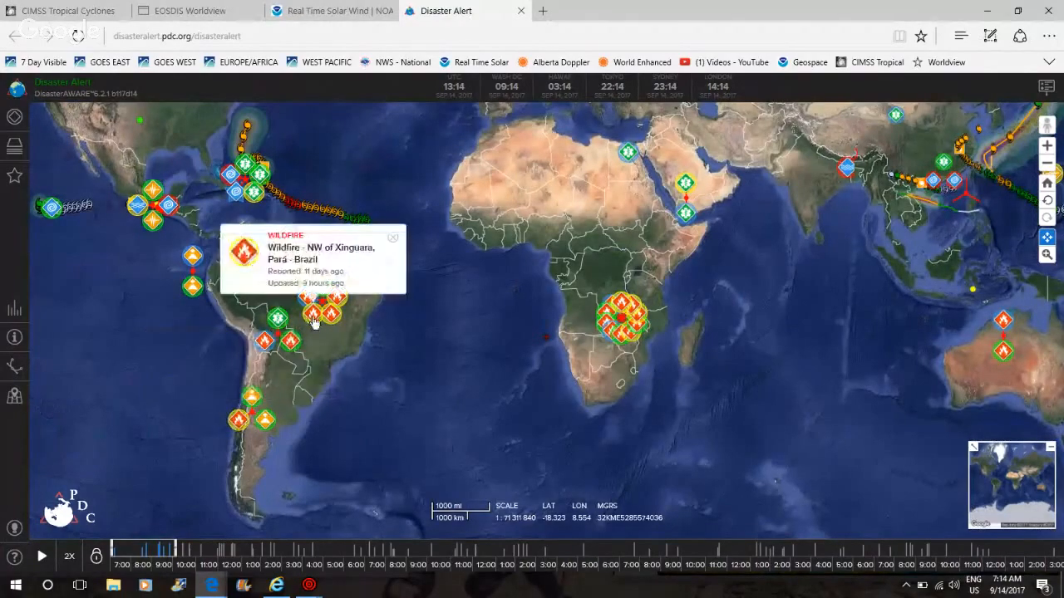
click(391, 237)
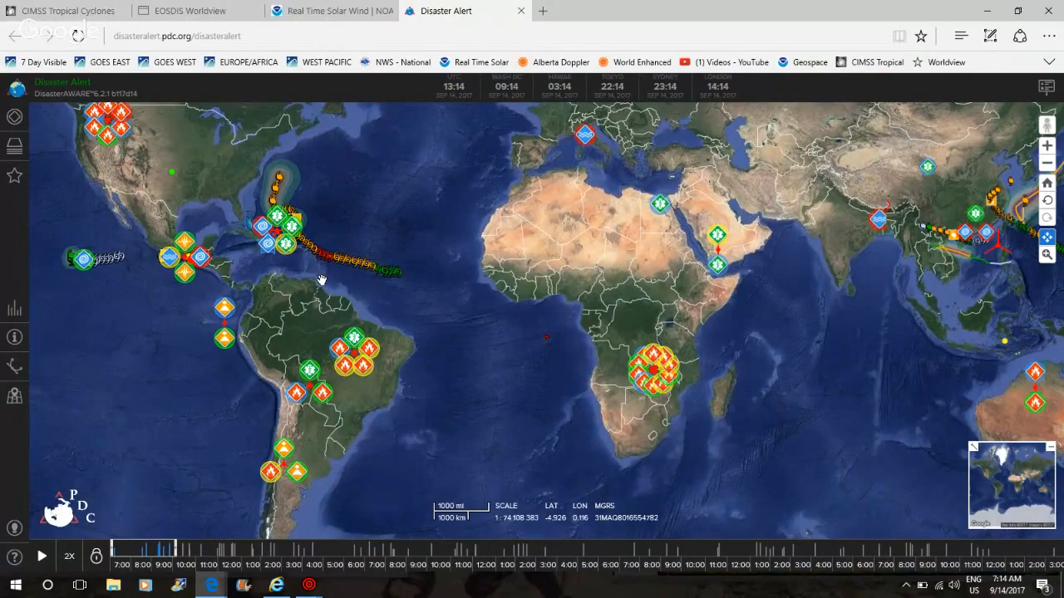
mouse_move(493, 230)
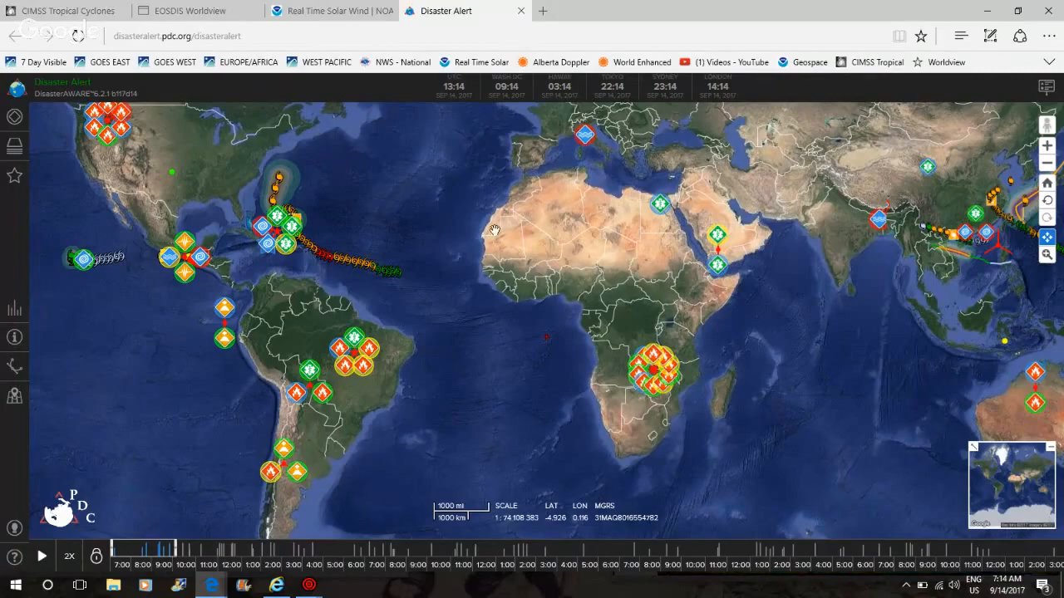
mouse_move(596, 301)
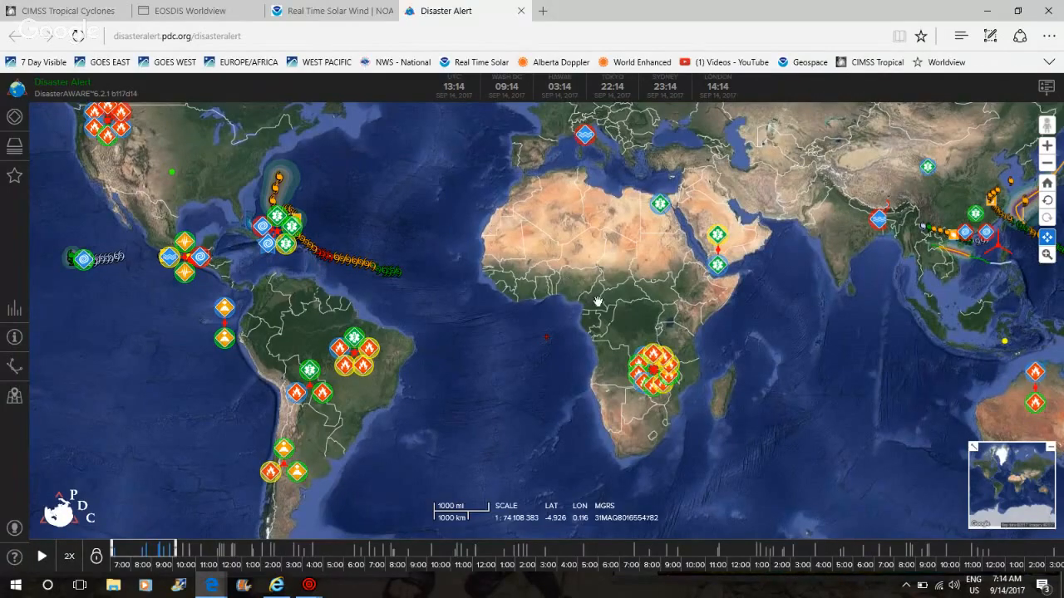
mouse_move(484, 447)
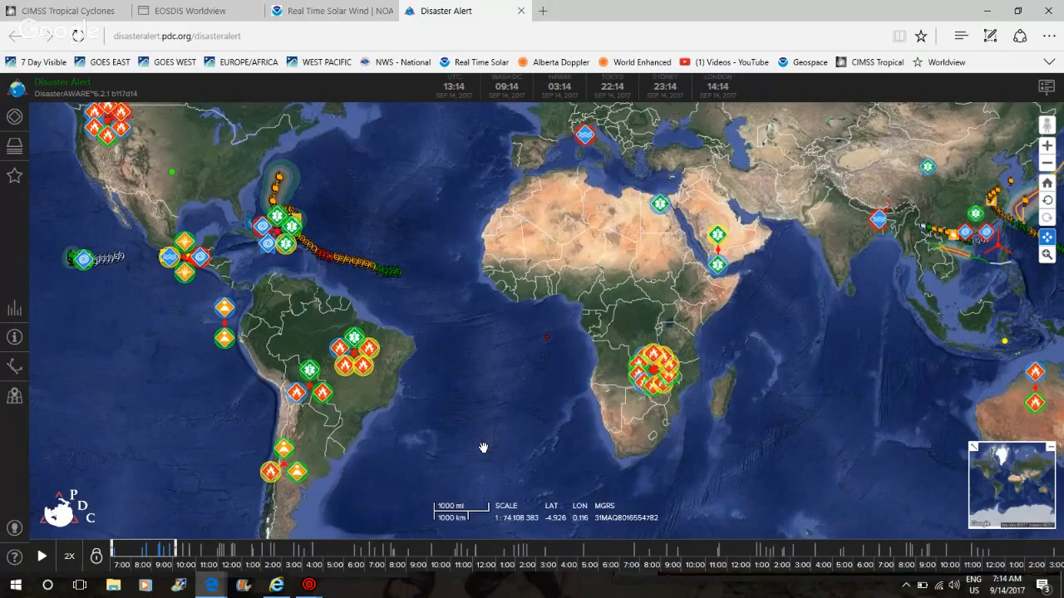
mouse_move(389, 370)
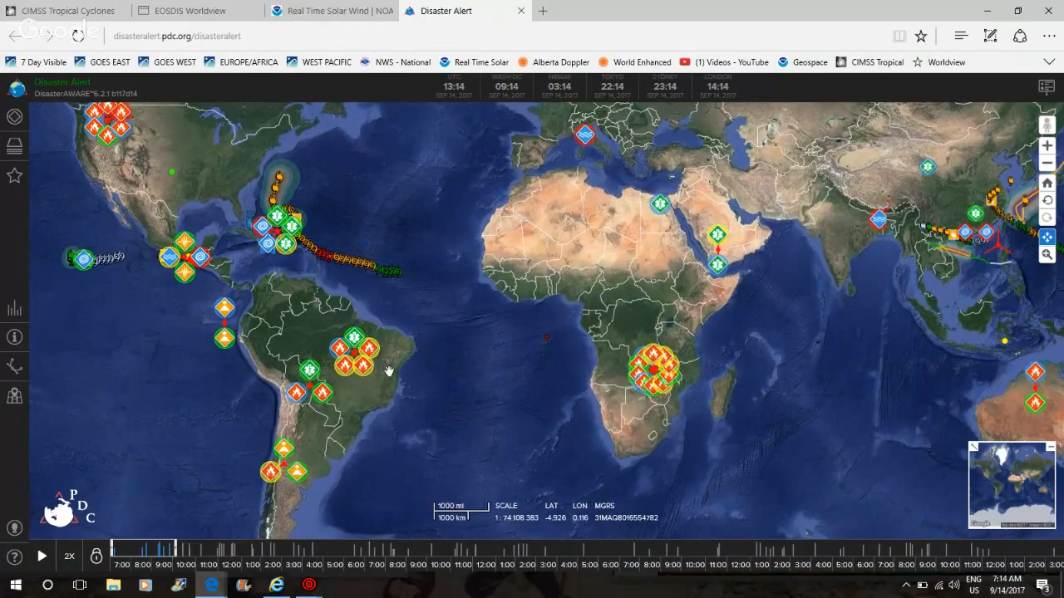
click(331, 11)
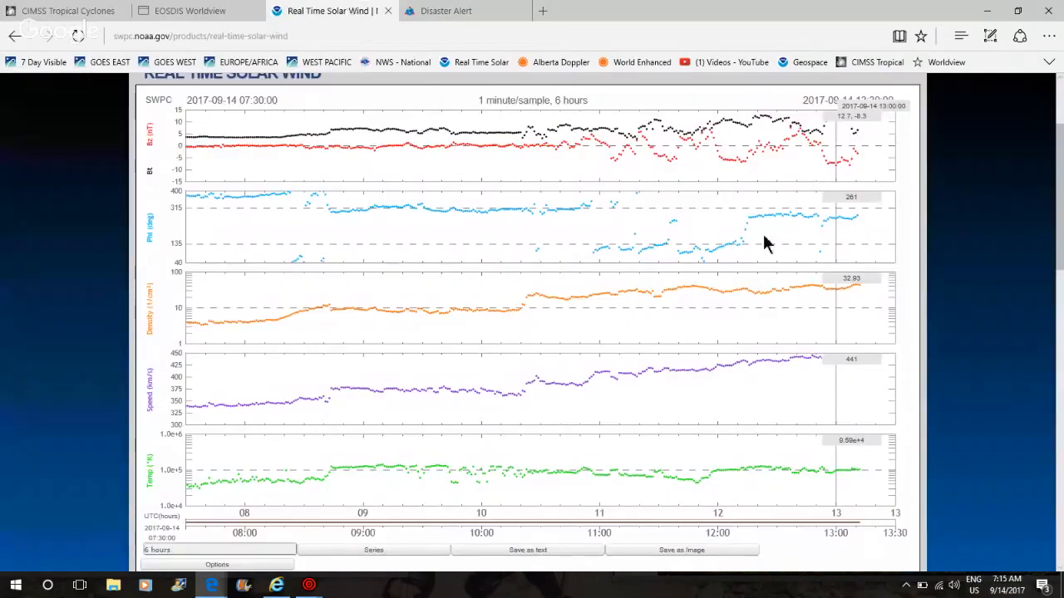
mouse_move(835, 360)
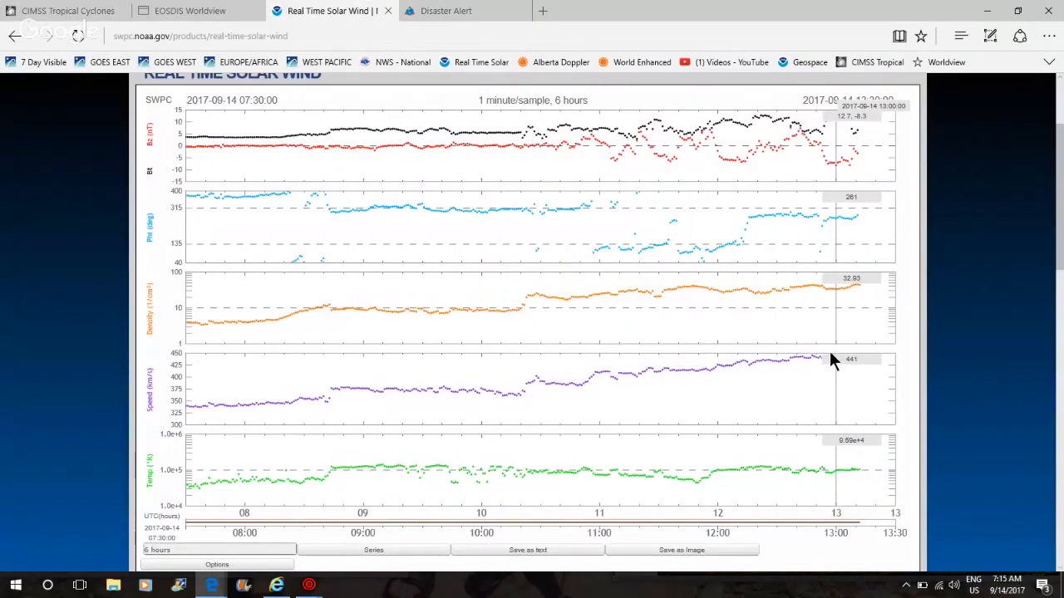
mouse_move(837, 372)
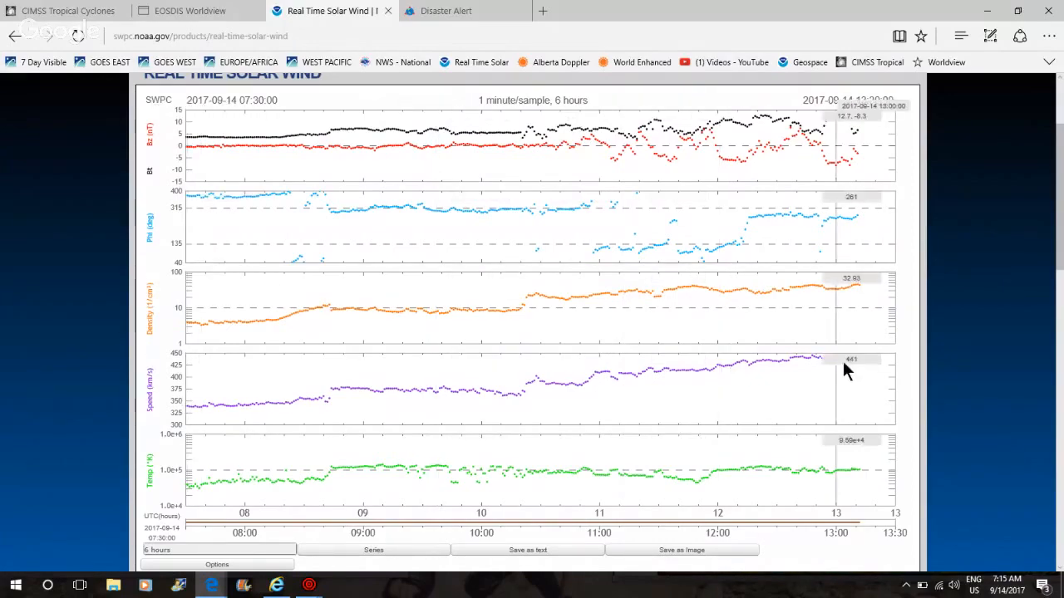
mouse_move(840, 366)
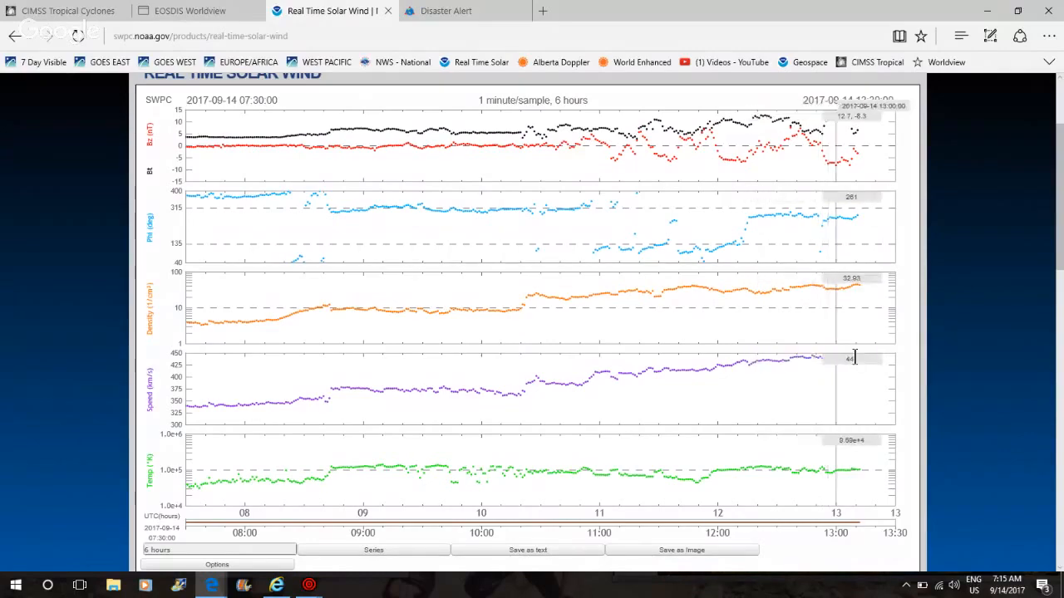
mouse_move(806, 148)
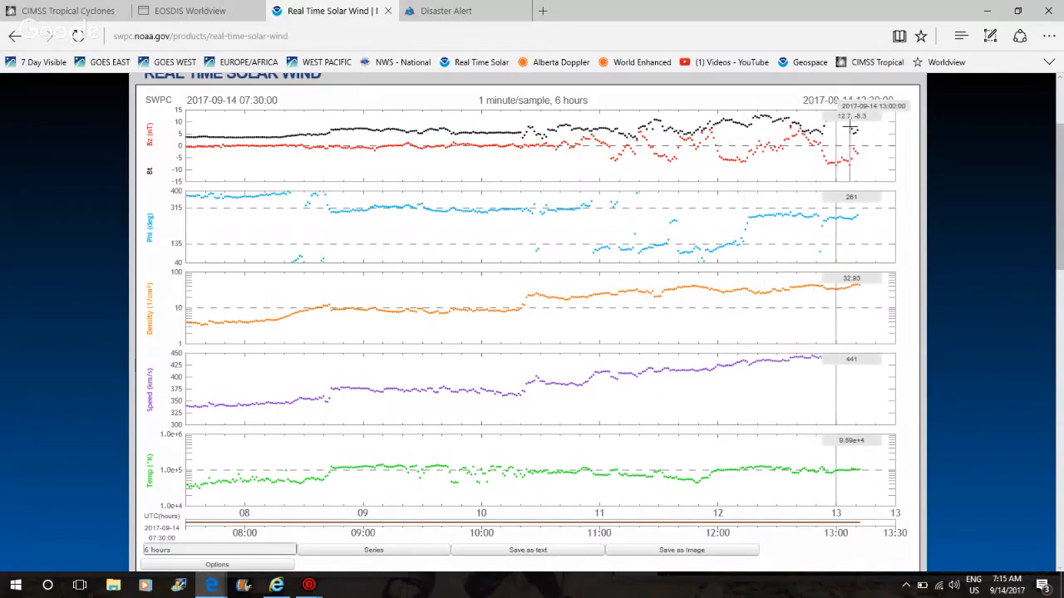
mouse_move(973, 214)
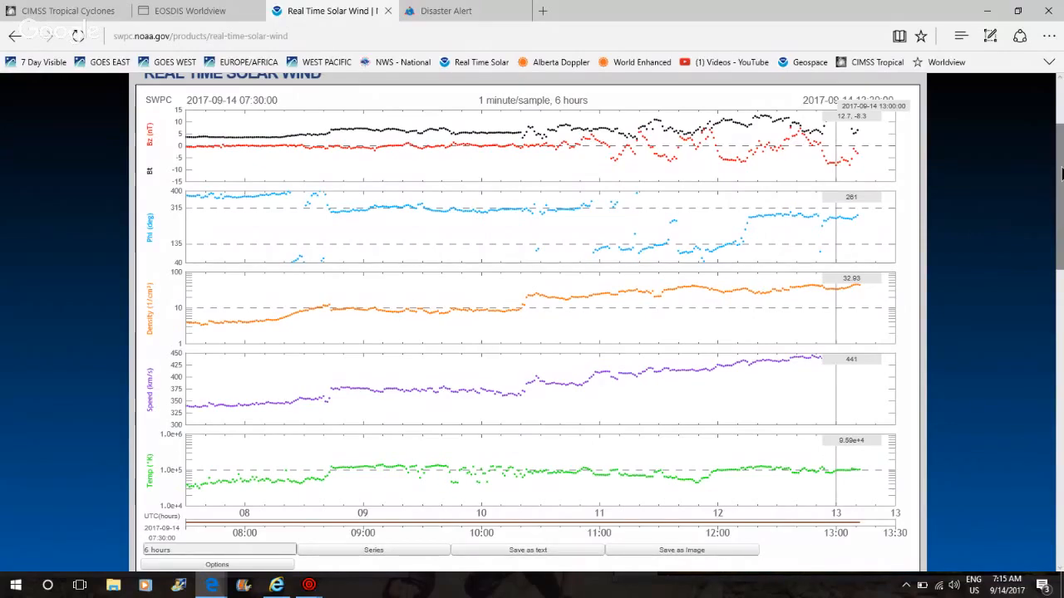
- Scroll below the six-hour solar wind charts to the data usage description
scroll(down, 3)
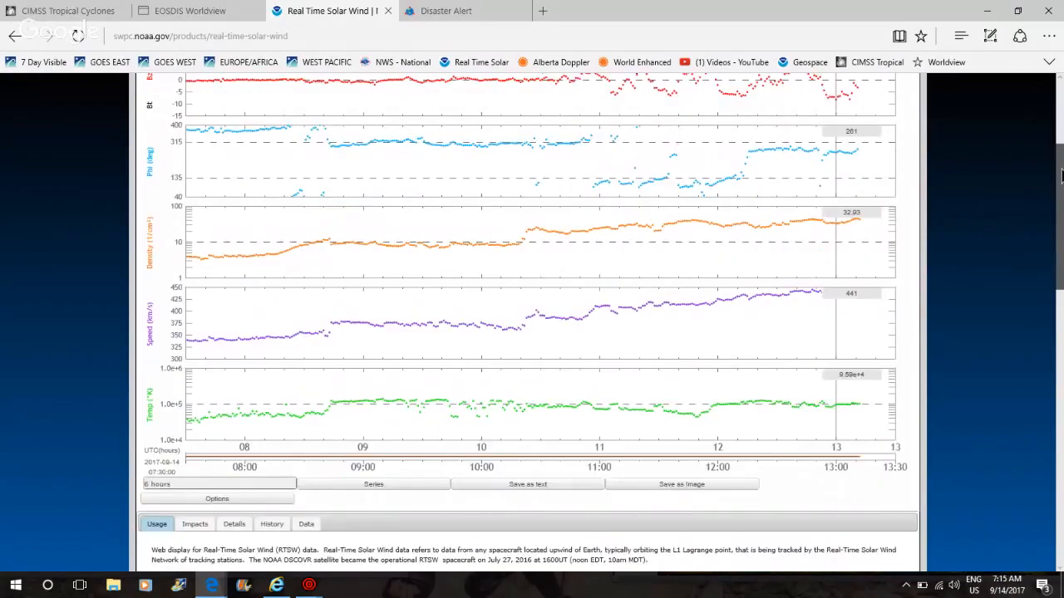
- Scroll further, visit the Disaster Alert tab, then switch to EOSDIS Worldview imagery
scroll(down, 3)
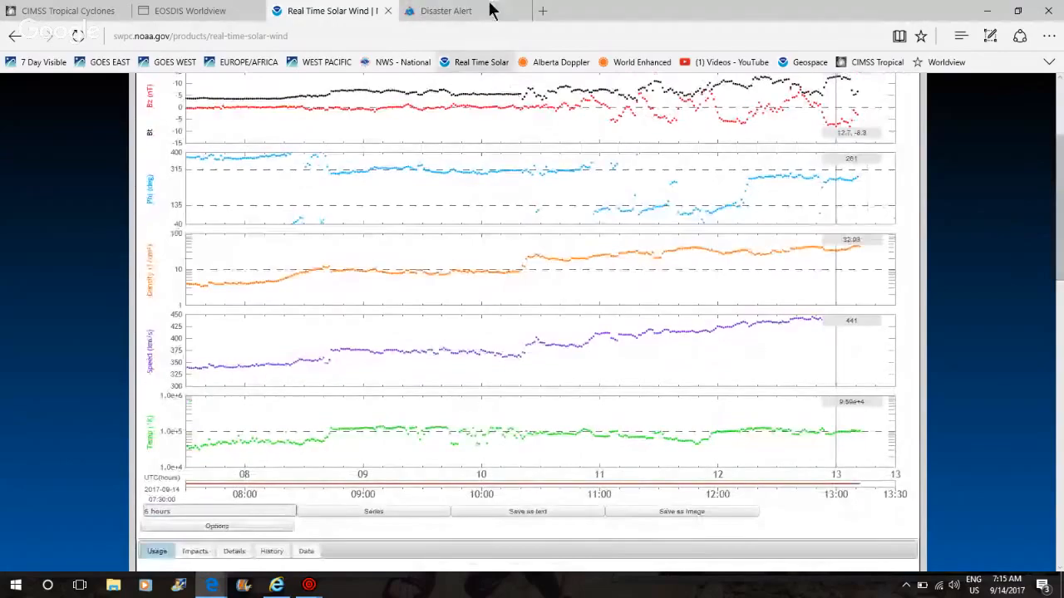
click(446, 11)
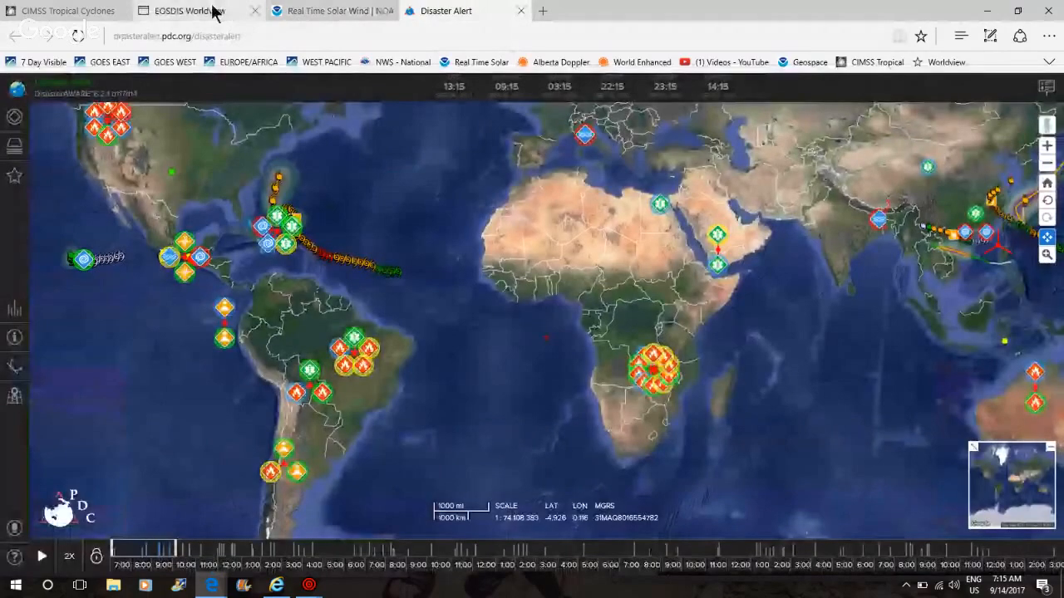
click(183, 10)
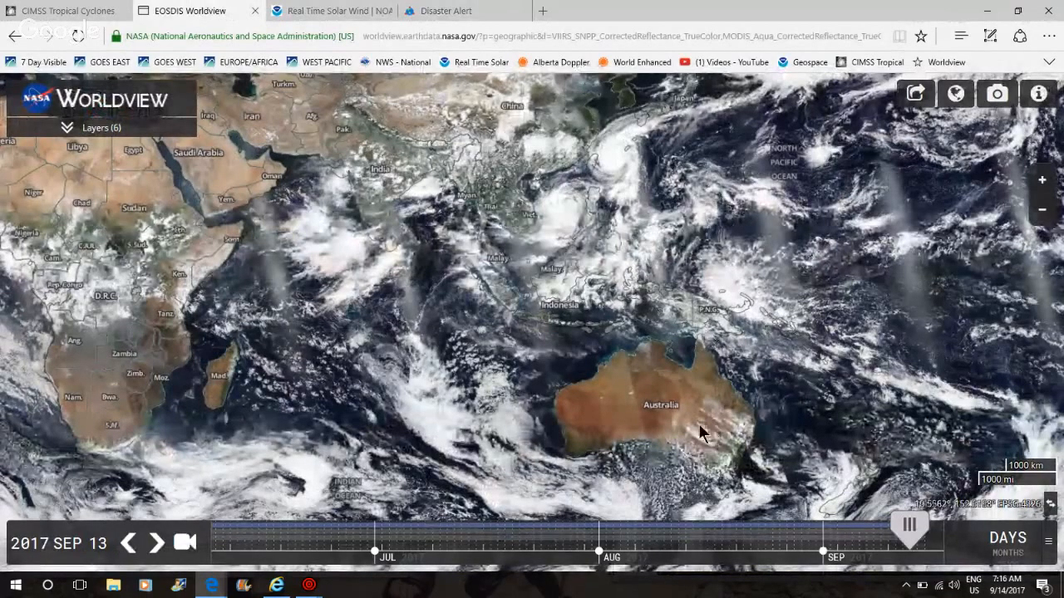
mouse_move(419, 397)
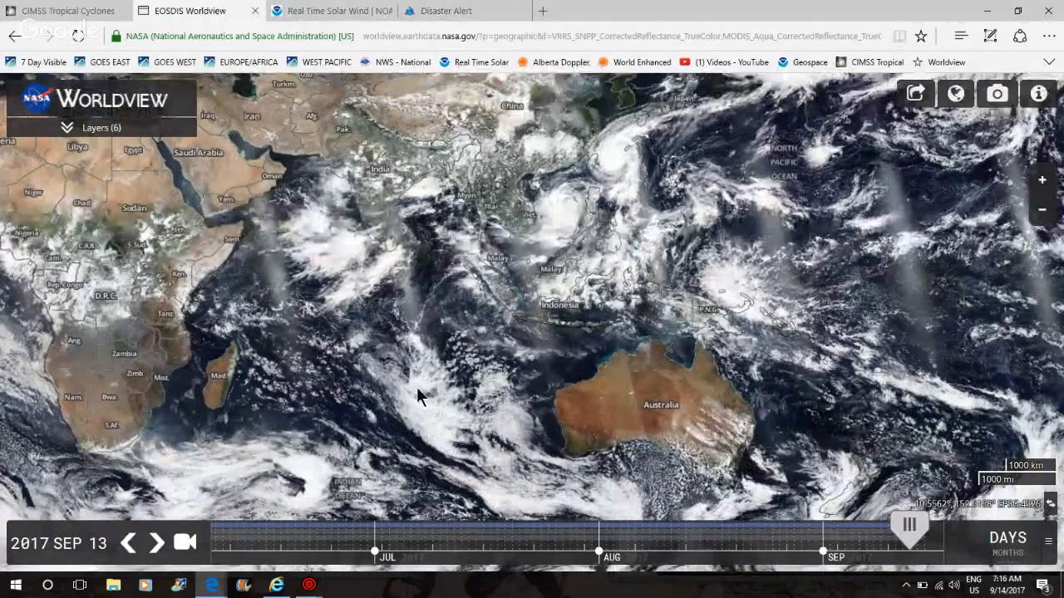
mouse_move(407, 278)
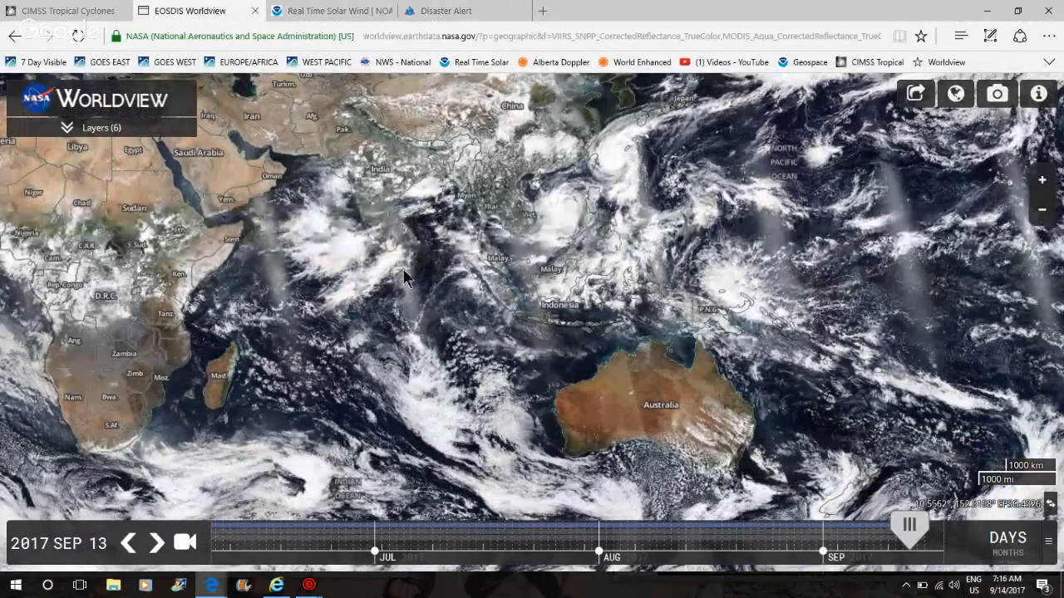
mouse_move(108, 10)
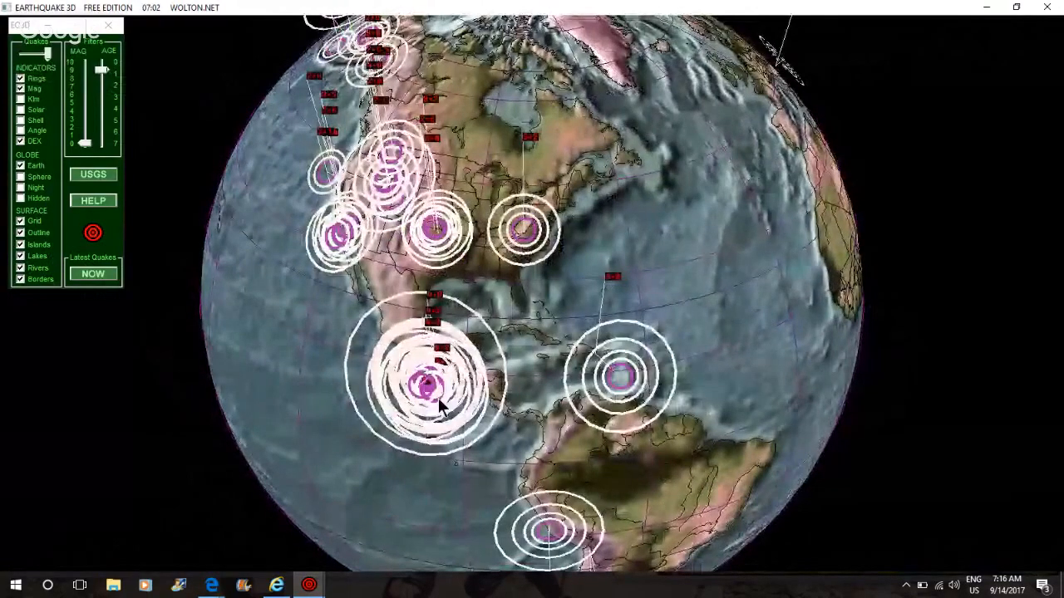
- Rotate the Earthquake 3D globe west to show quake rings along western North and Central America
drag(440, 407, 382, 349)
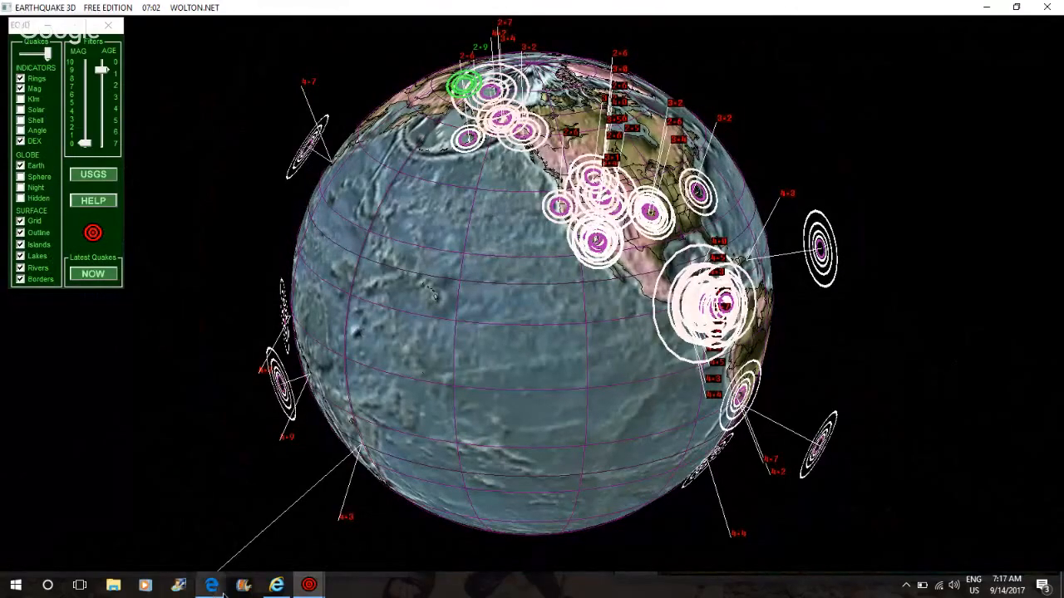
mouse_move(211, 585)
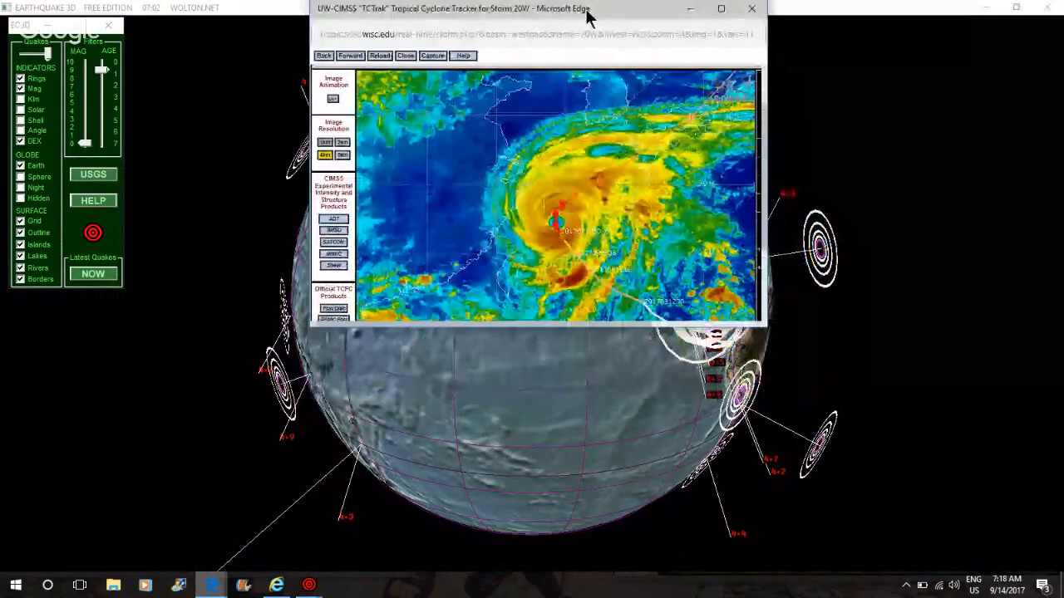
- Maximize the Edge window showing the TCTrak Storm 20W infrared imagery
click(721, 8)
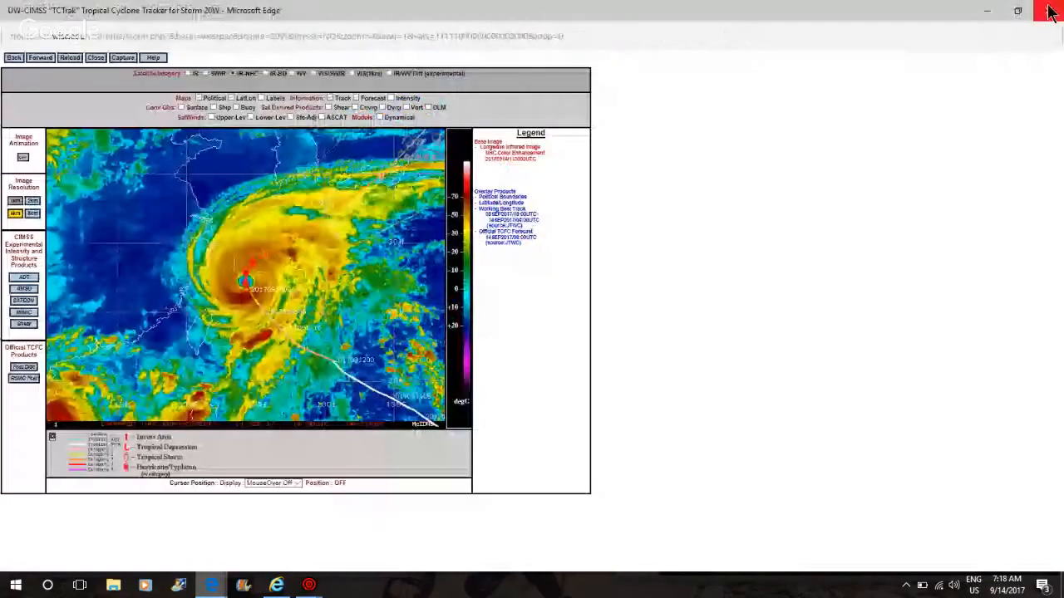